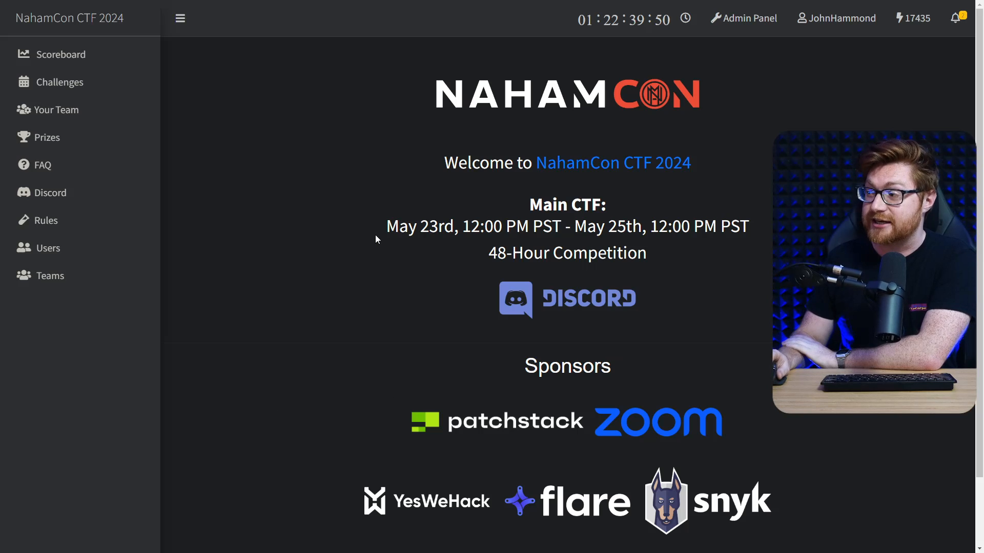
Step: Browse the full Challenges list, scrolling down through every category to the bottom
drag(387, 227, 703, 227)
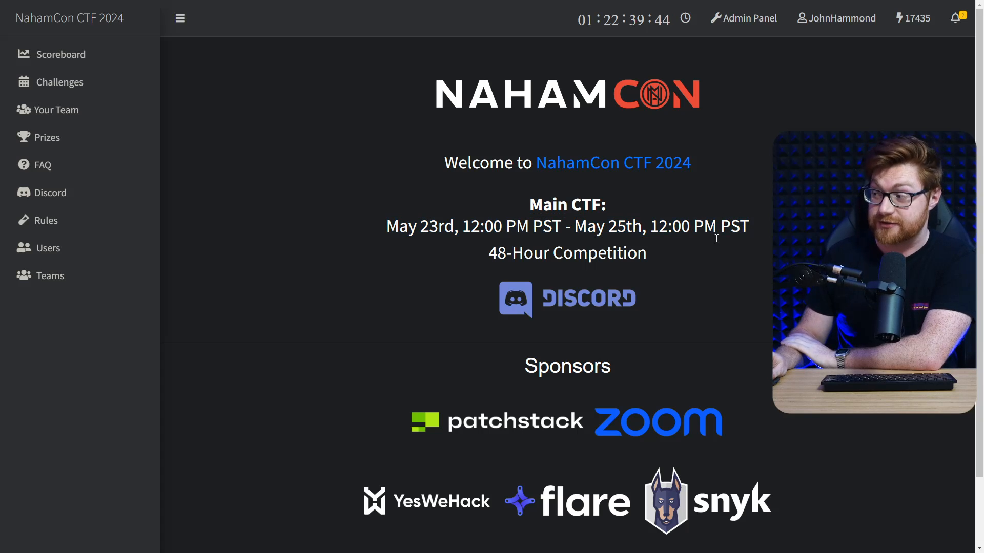
mouse_move(696, 253)
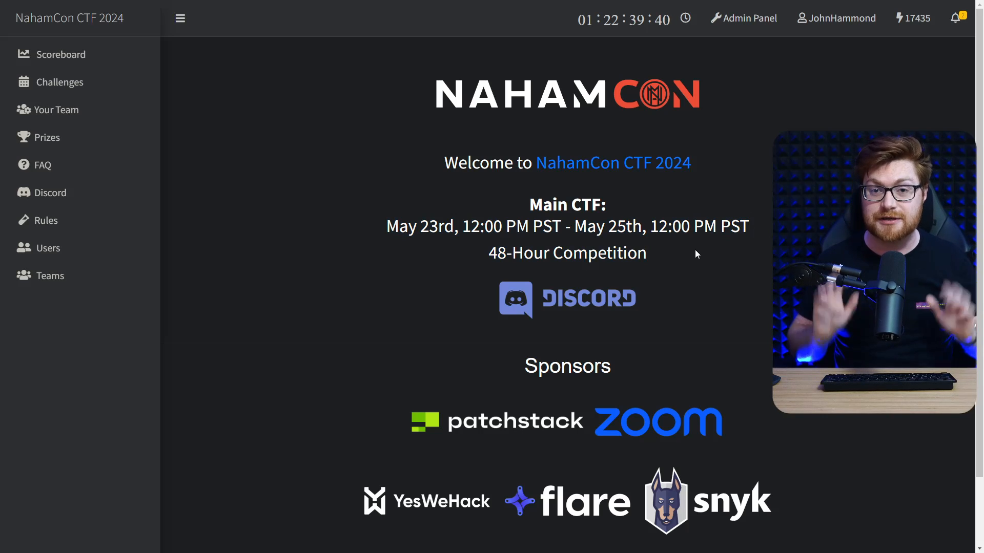
click(59, 82)
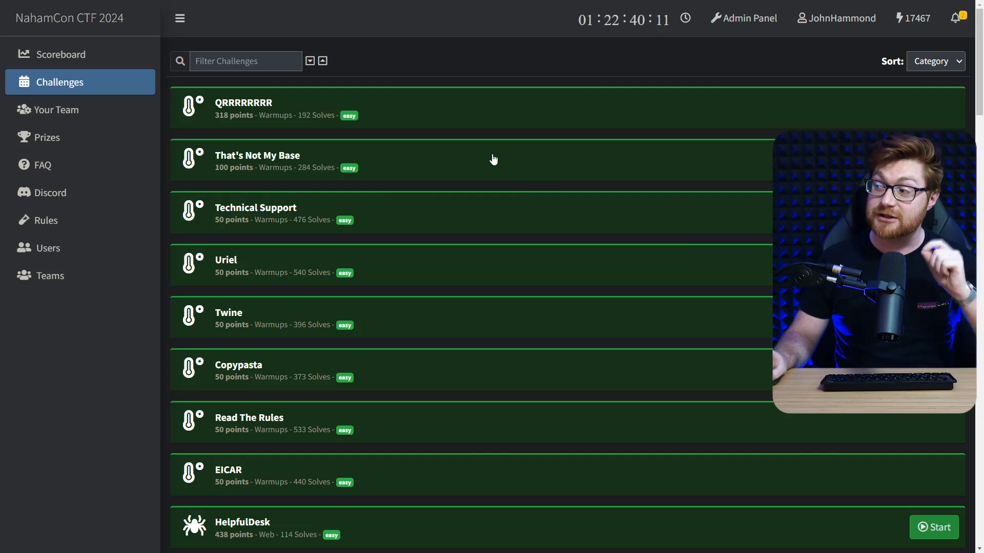
mouse_move(478, 130)
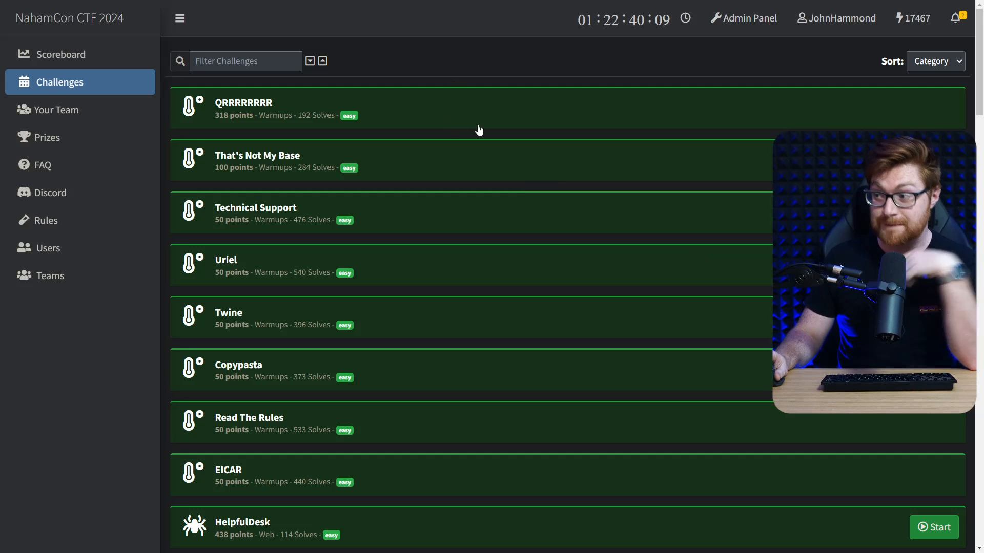
scroll(down, 3)
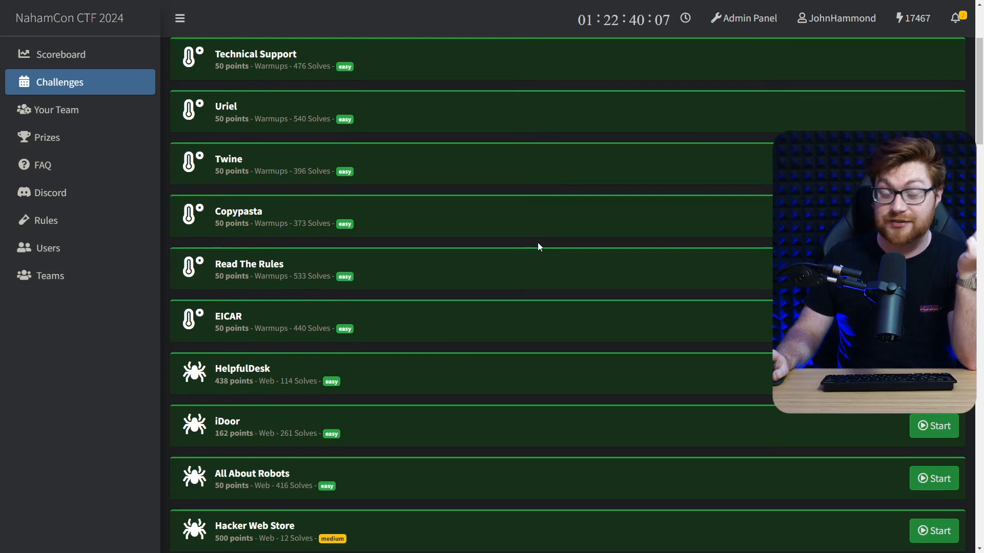
scroll(down, 3)
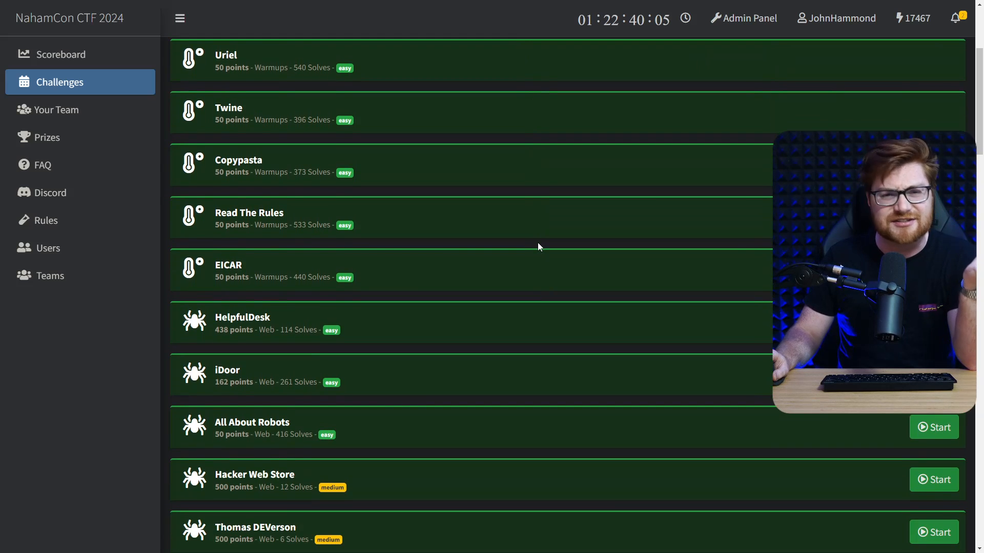
scroll(down, 3)
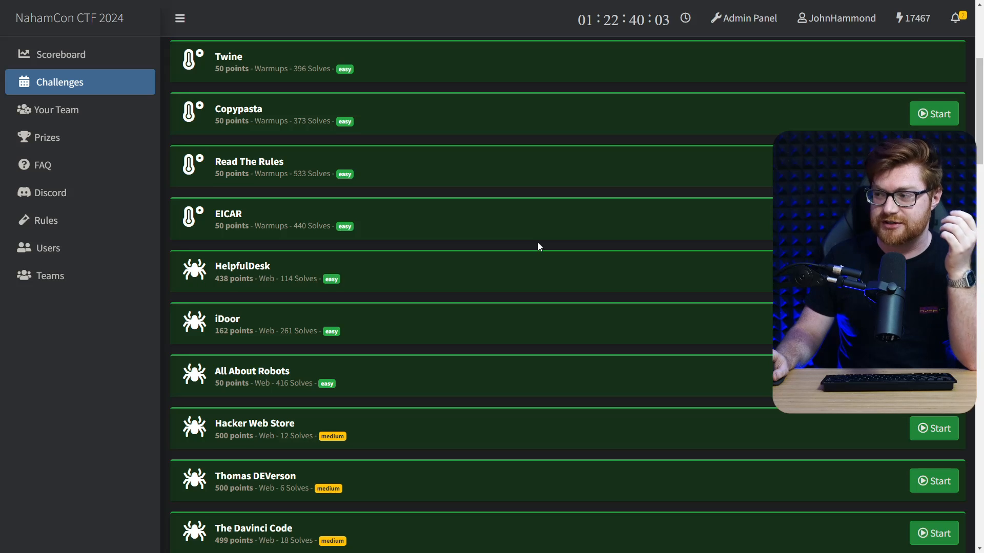
scroll(down, 3)
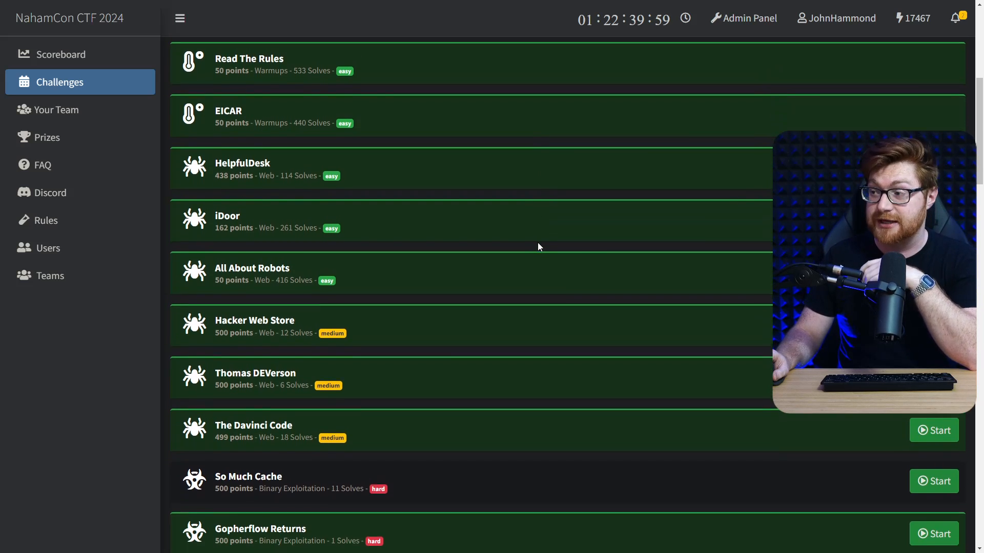
scroll(down, 3)
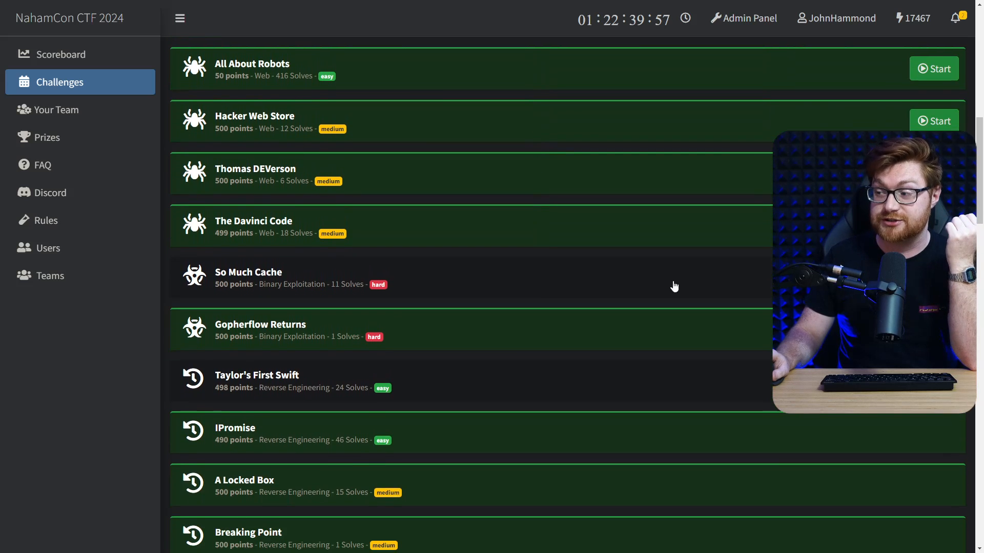
scroll(down, 3)
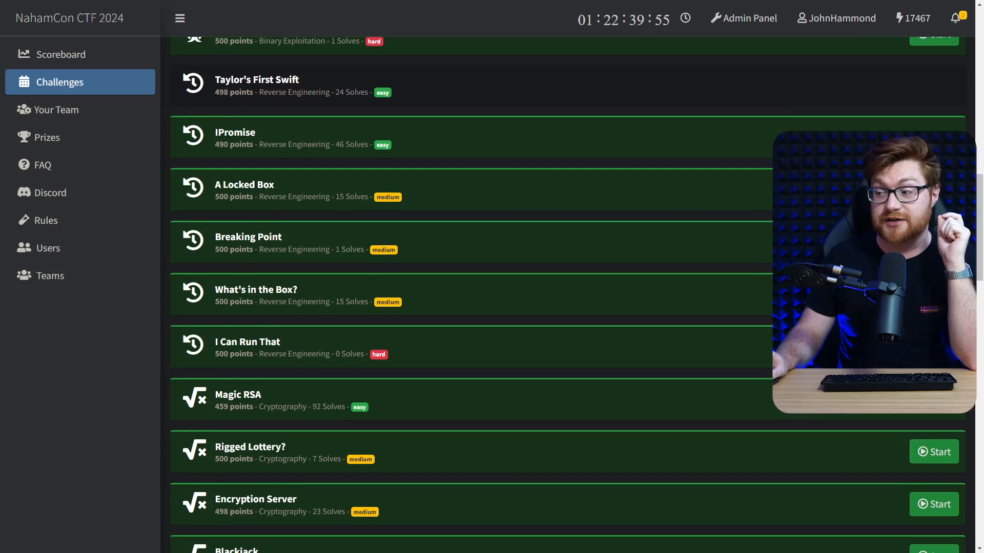
scroll(down, 3)
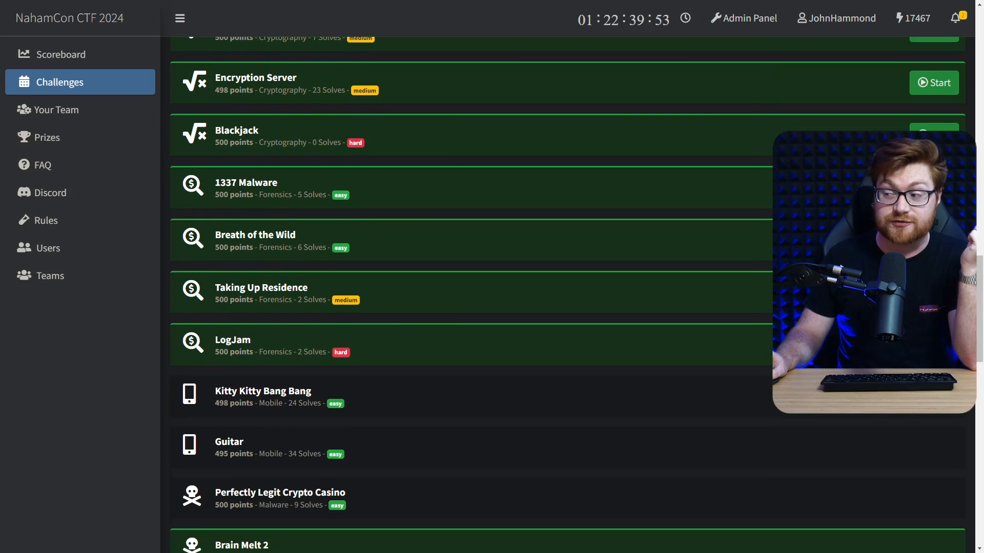
scroll(down, 3)
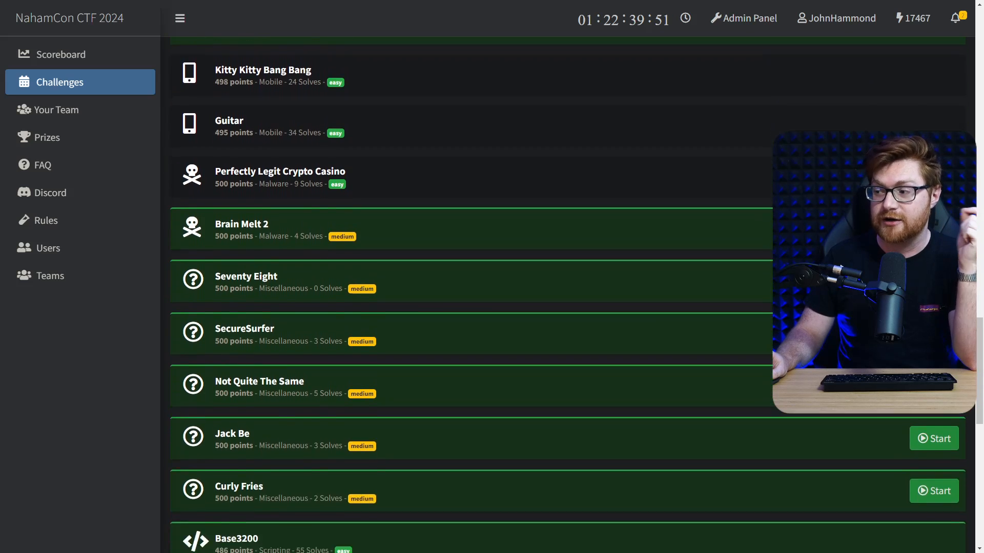
scroll(down, 3)
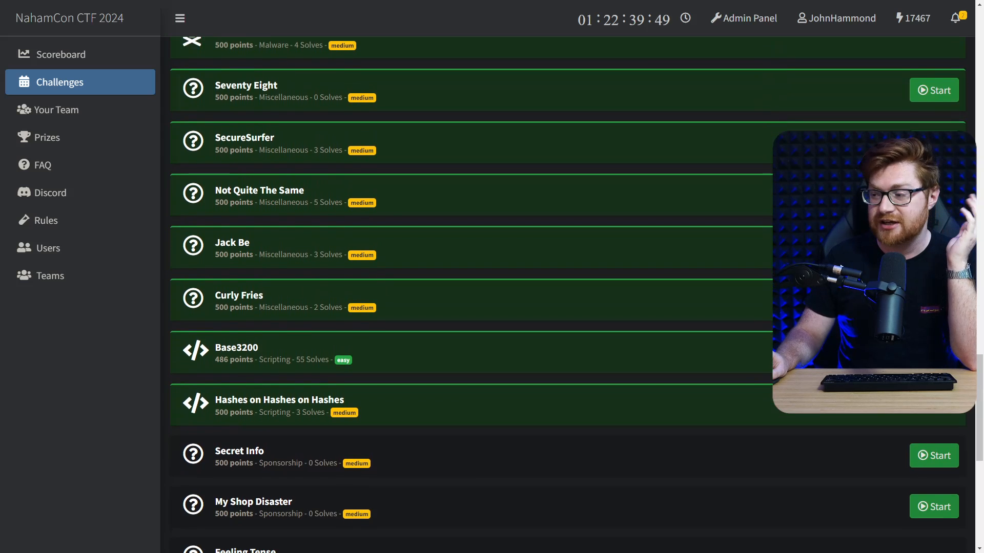
scroll(down, 3)
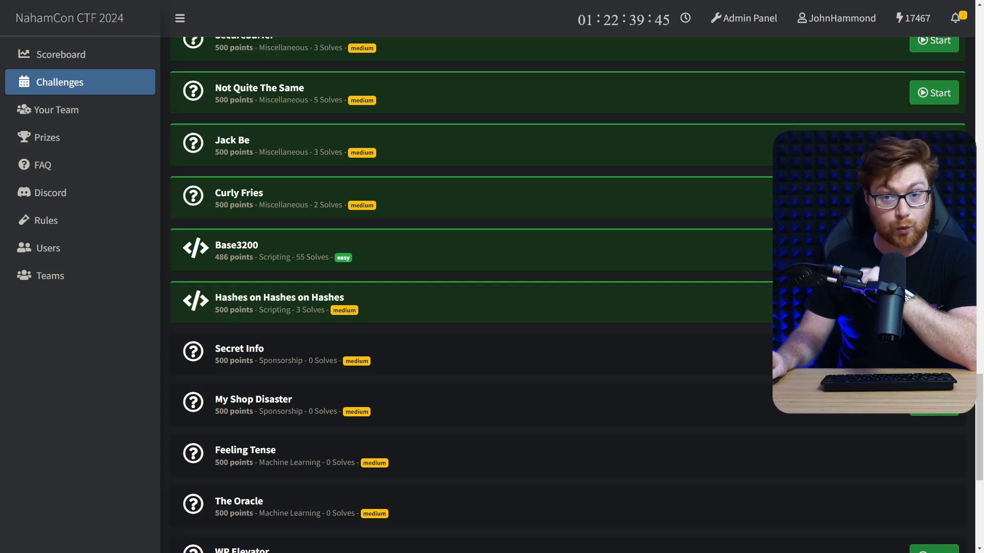
scroll(down, 3)
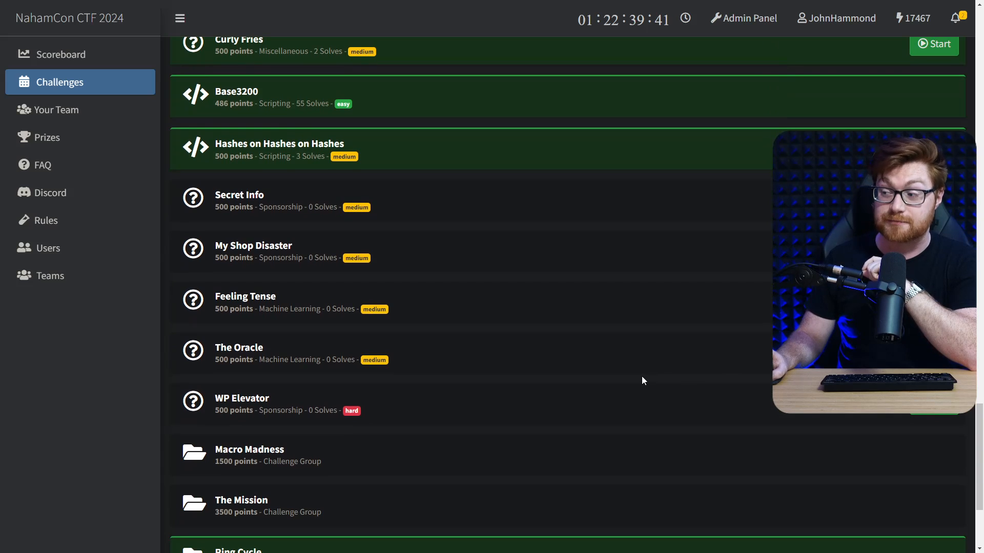
scroll(down, 3)
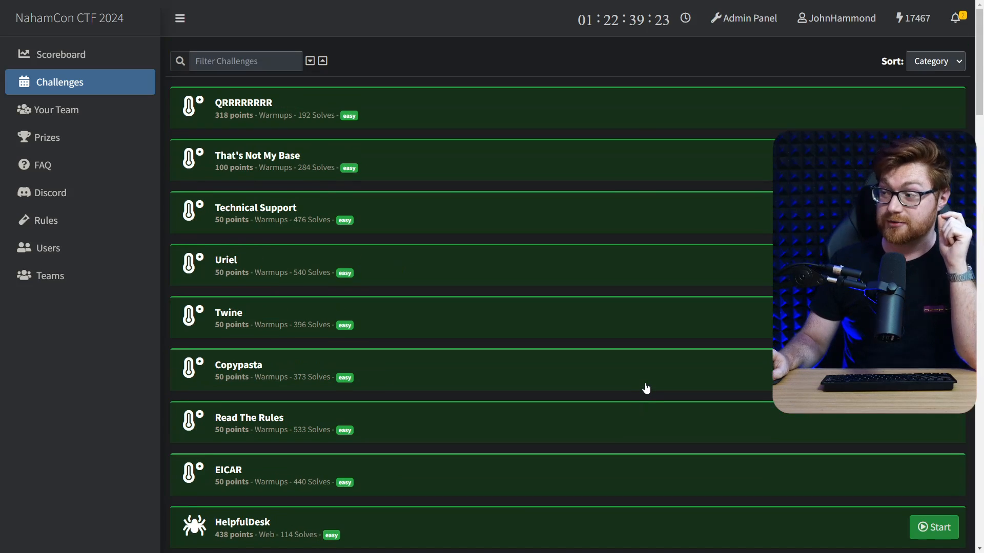
Step: Switch to the Scoreboard showing team rankings and the score graph
click(59, 55)
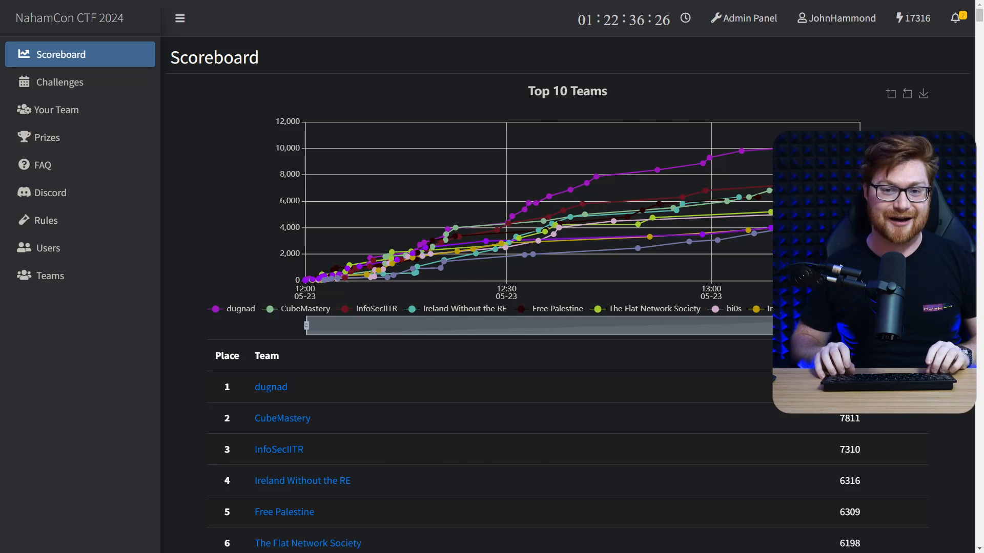
Step: Go to the Prizes page listing placement cash prizes and The Mission rewards
click(44, 136)
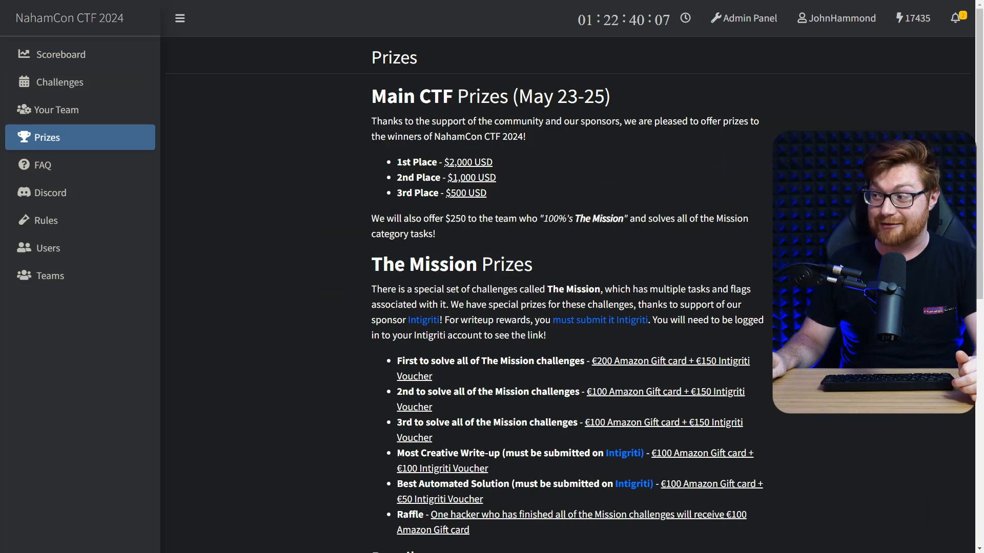